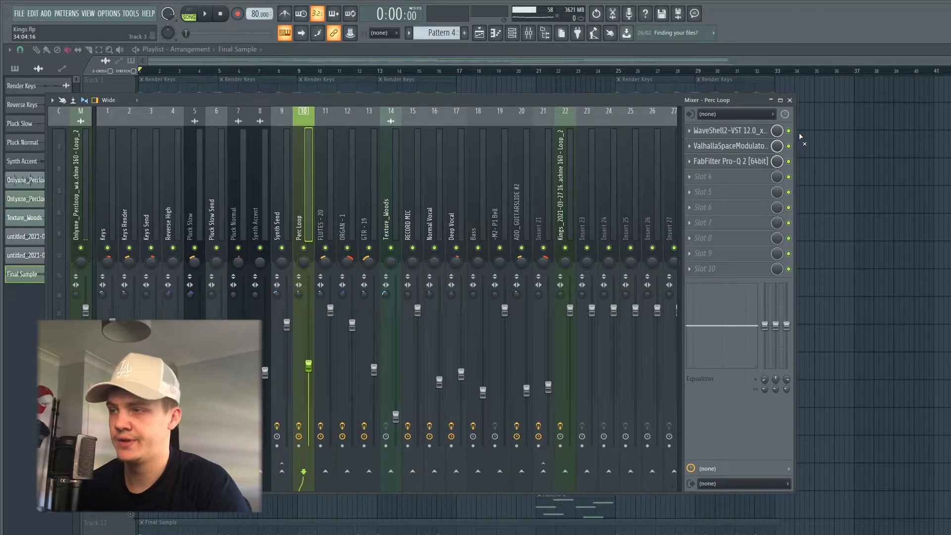
Step: Open the ValhallaSpaceModulator insert on the Perc Loop mixer channel
{"action": "left_click", "coordinate": [731, 145]}
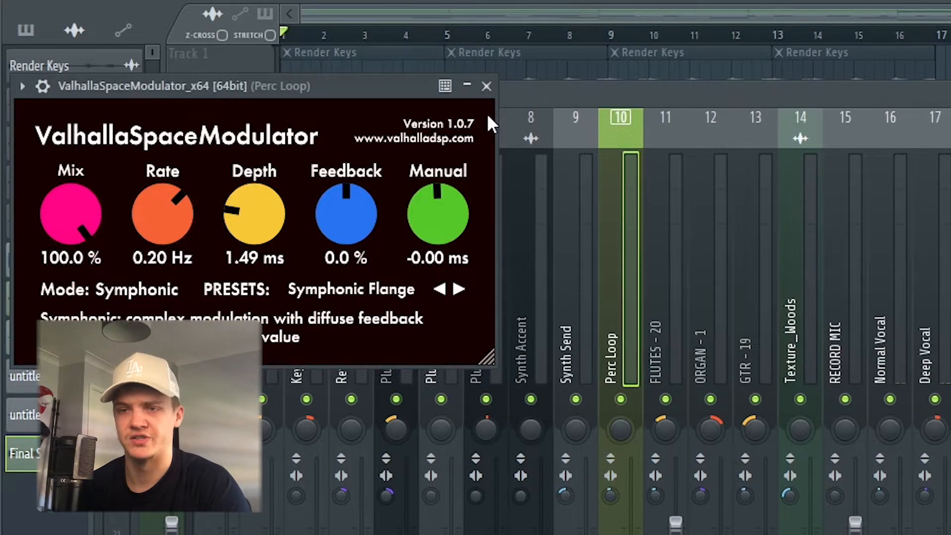
{"action": "mouse_move", "coordinate": [425, 354]}
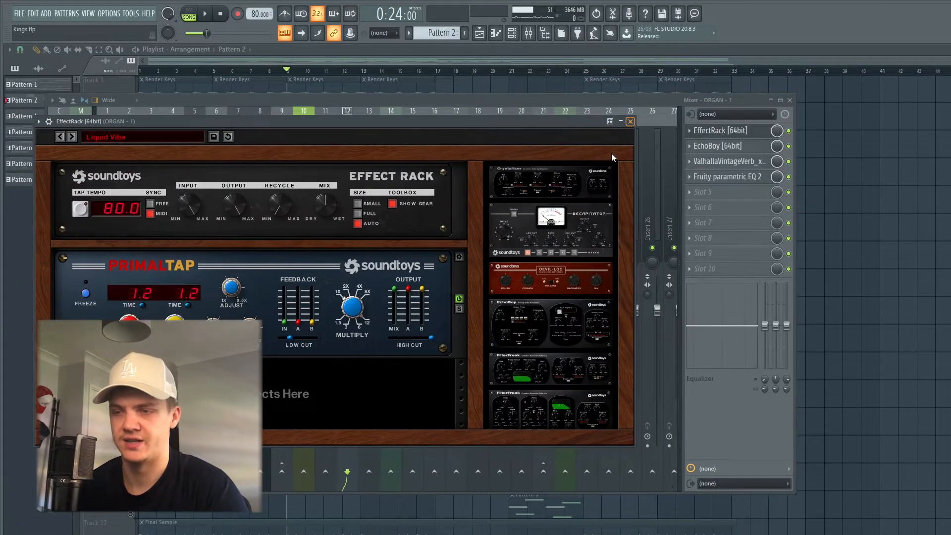
Step: Open EchoBoy on ORGAN - 1, then open MicroShift on GTR - 19
{"action": "left_click", "coordinate": [724, 146]}
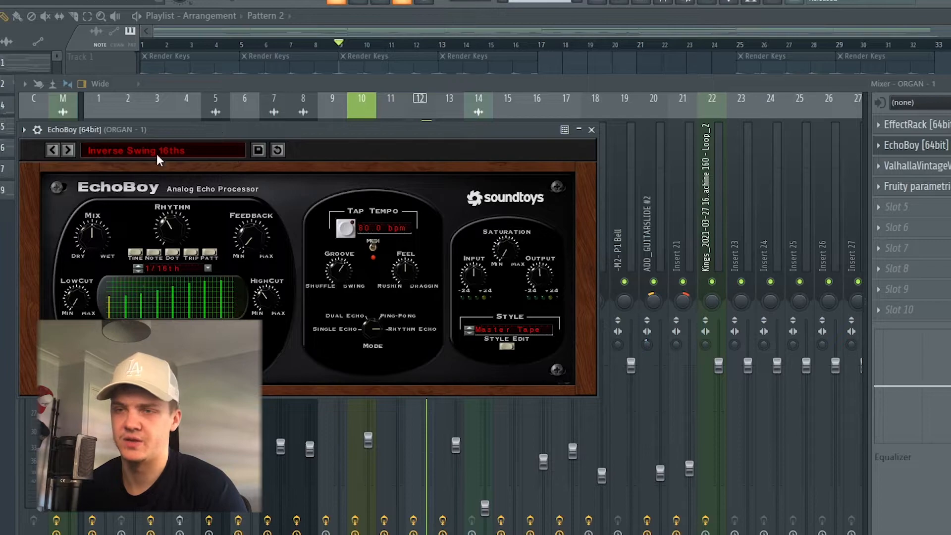
{"action": "mouse_move", "coordinate": [558, 146]}
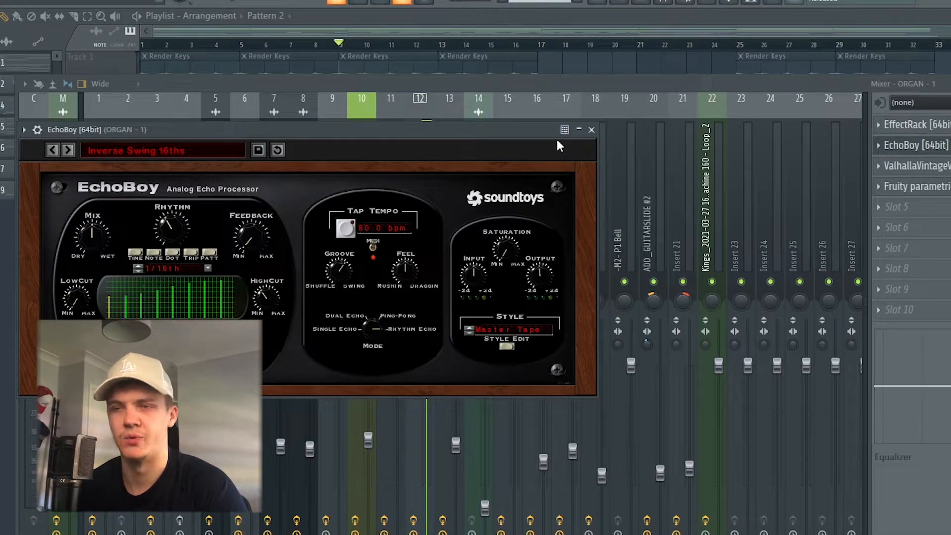
{"action": "mouse_move", "coordinate": [500, 155]}
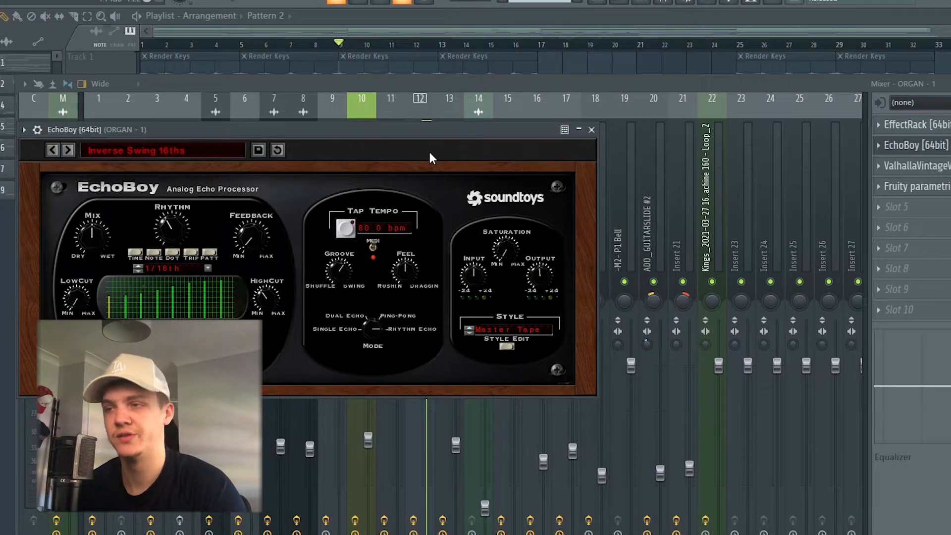
{"action": "left_click", "coordinate": [591, 130]}
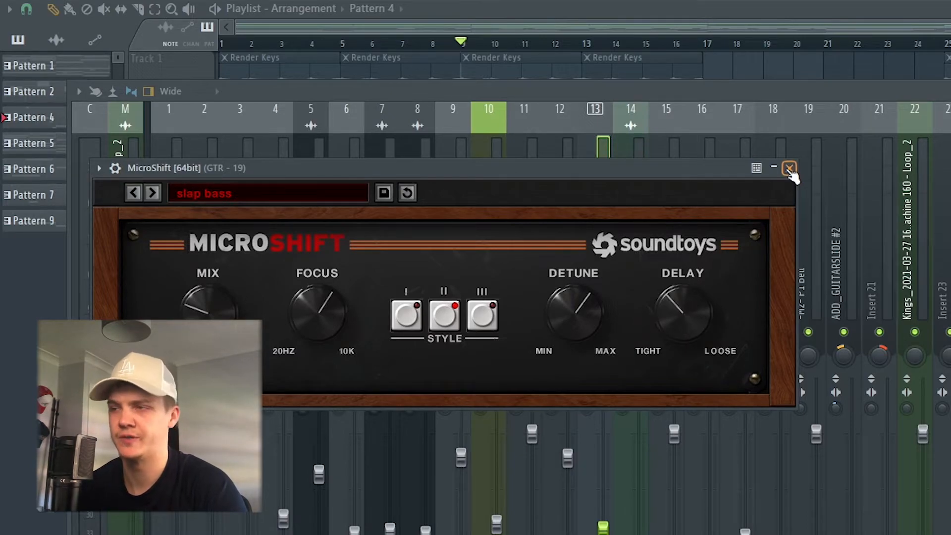
Step: Close the MicroShift window to reveal the Playlist arrangement
{"action": "left_click", "coordinate": [788, 168]}
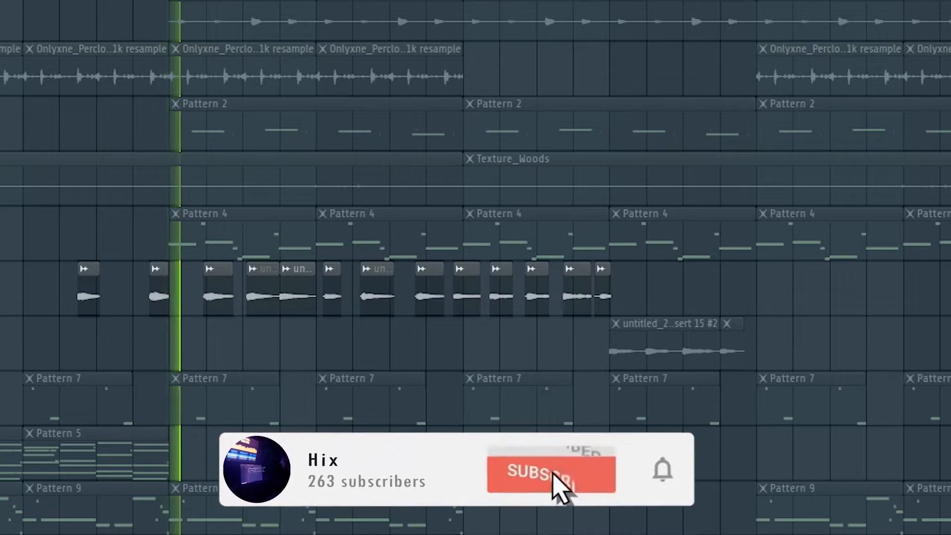
Step: Select Normal Vocal in the mixer and close its ValhallaSpaceModulator window
{"action": "left_click", "coordinate": [550, 473]}
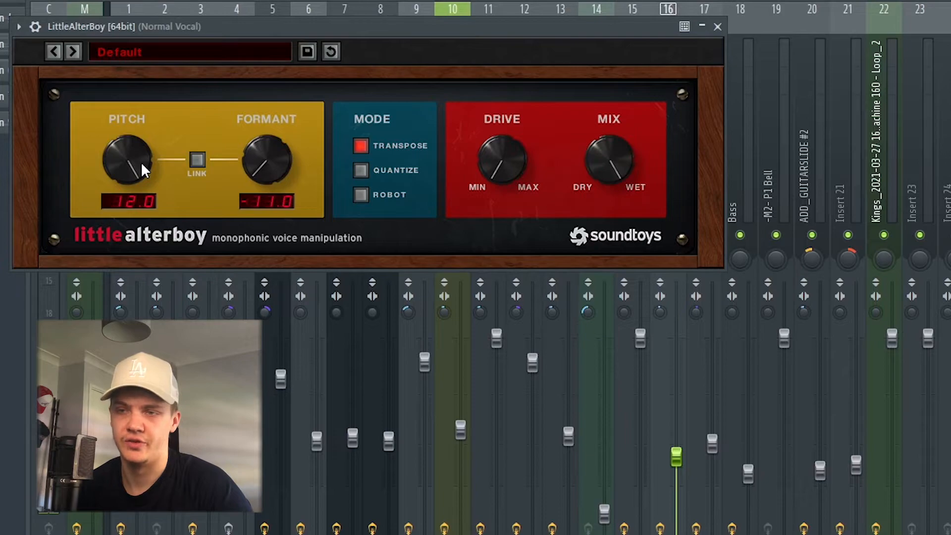
{"action": "mouse_move", "coordinate": [261, 167]}
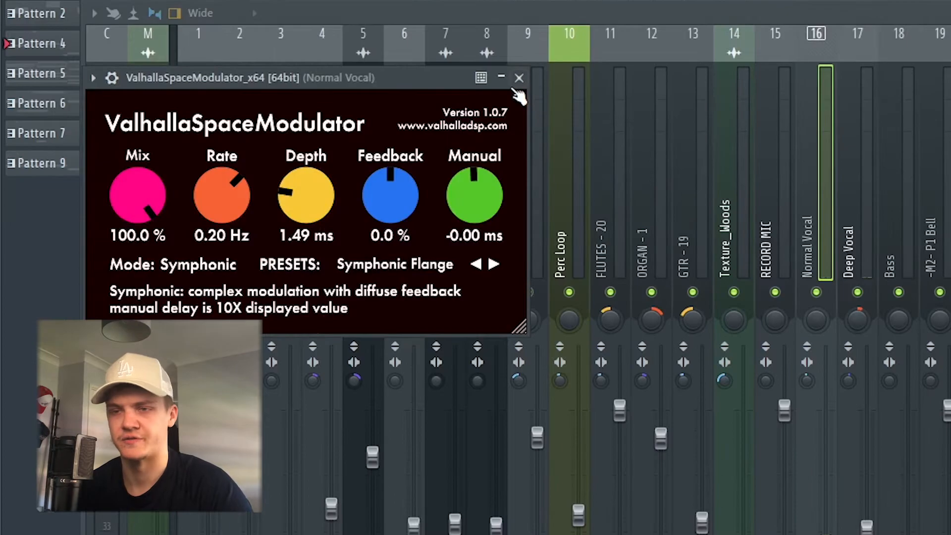
{"action": "left_click", "coordinate": [518, 78]}
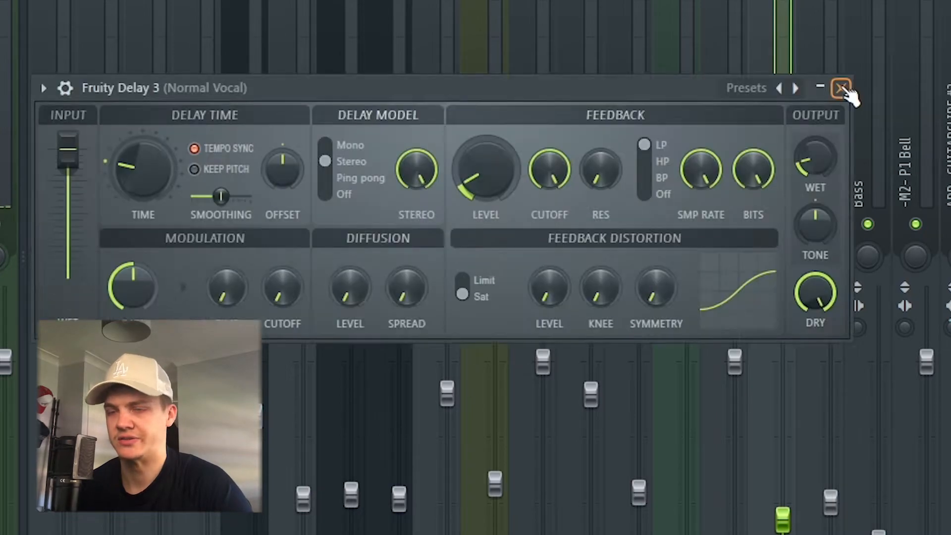
{"action": "mouse_move", "coordinate": [846, 81]}
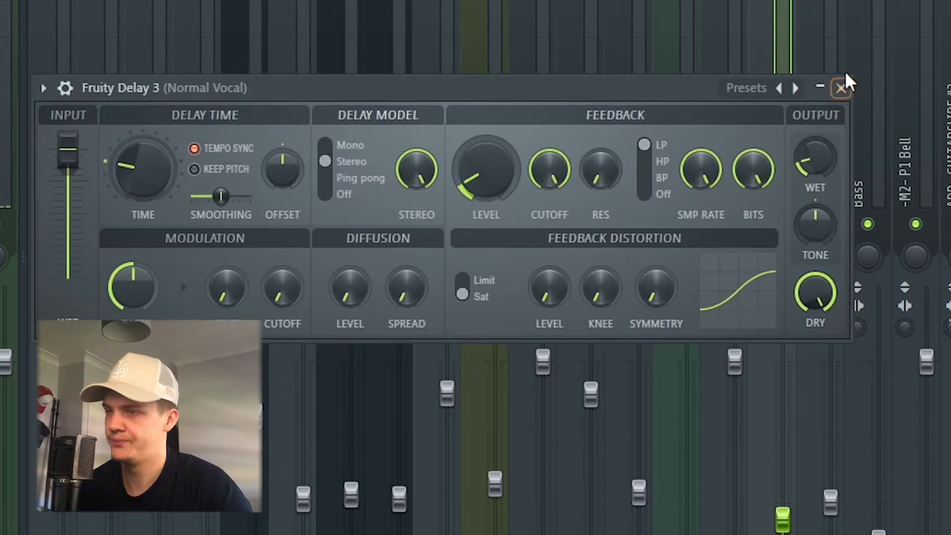